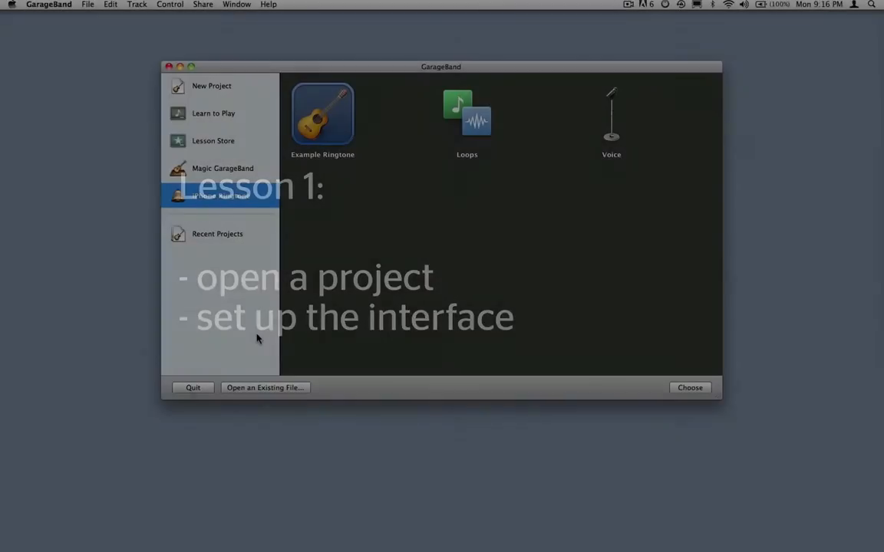
- Choose the Movie template from New Project and confirm to reach the save dialog
left_click(221, 197)
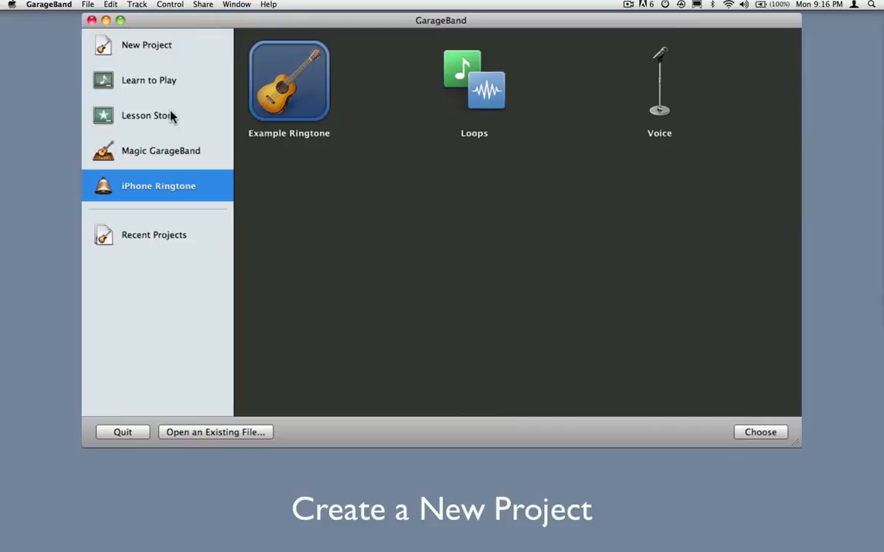
left_click(147, 44)
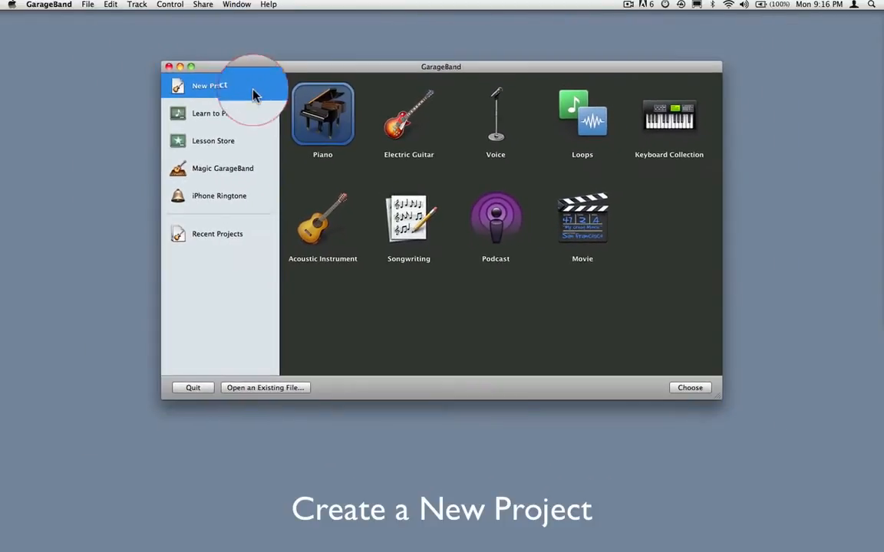
left_click(582, 218)
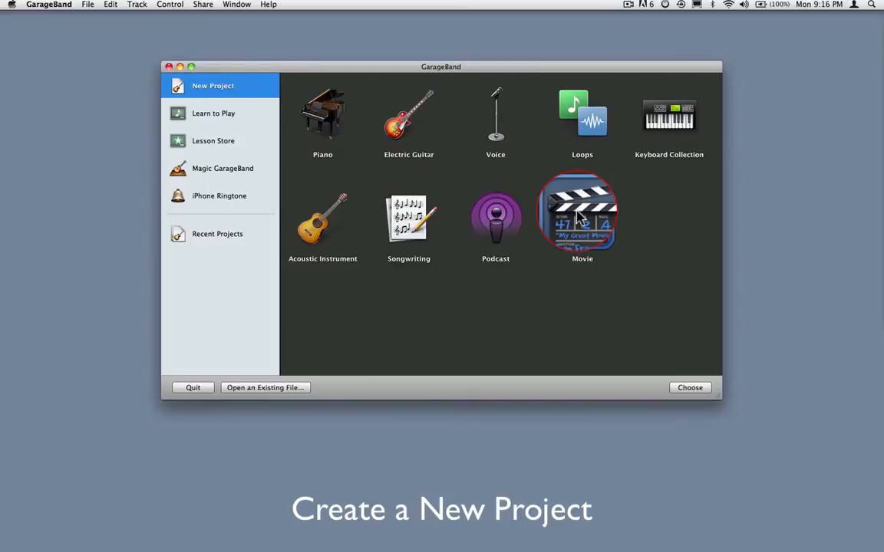
left_click(583, 218)
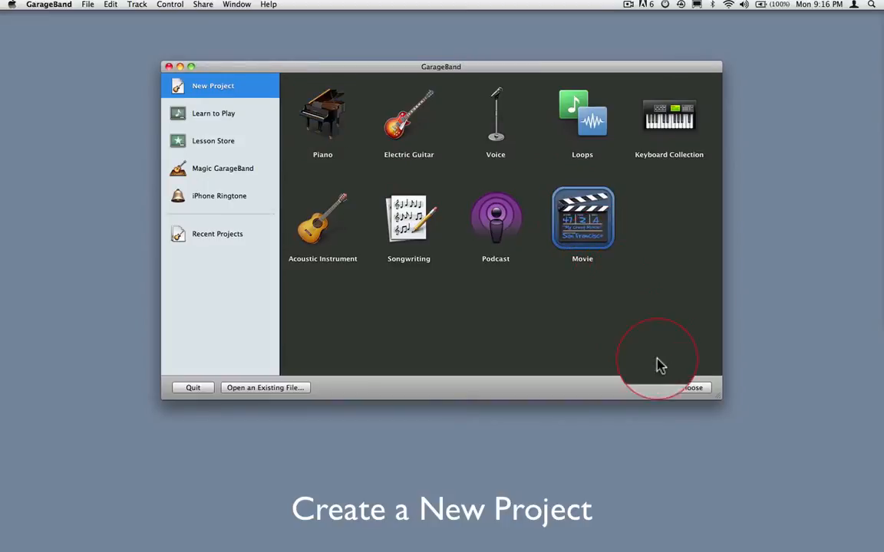
left_click(690, 387)
type("C")
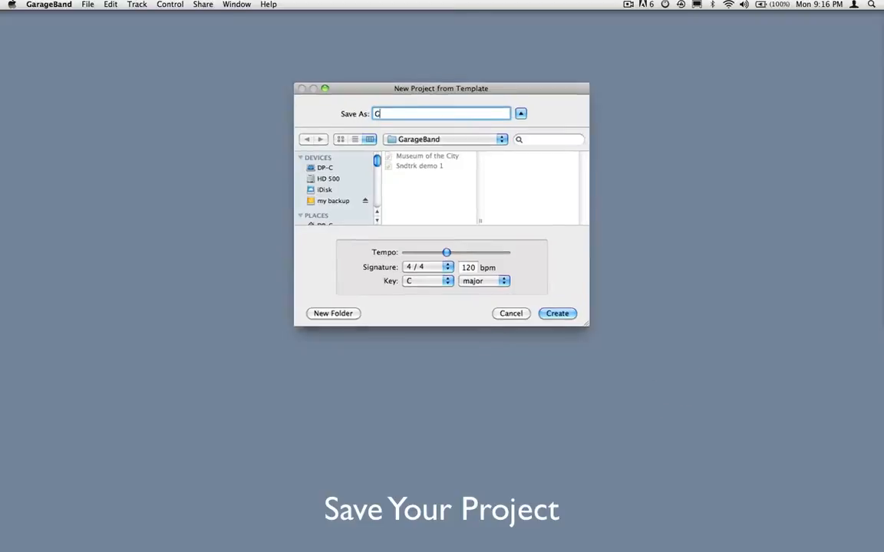
- Name the project 'GB demo 1' and create it with its movie track
type("GB d")
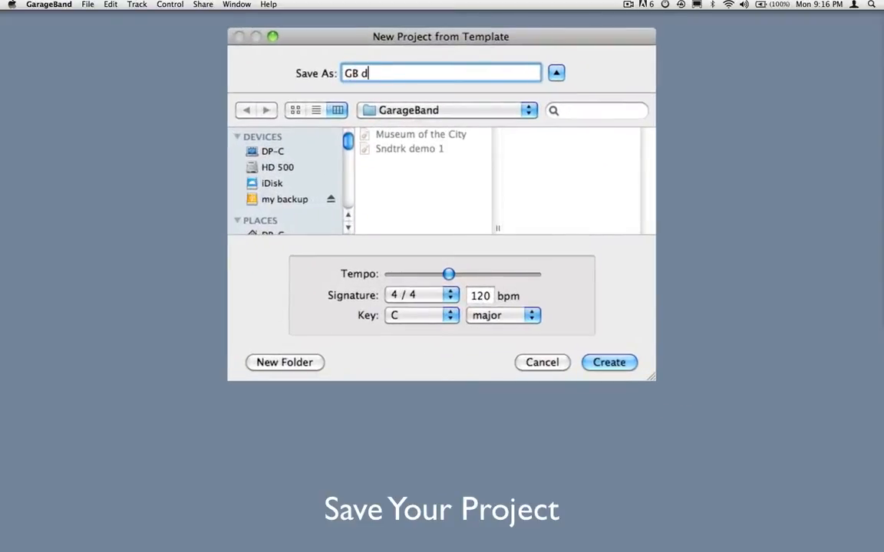
type("emo 1")
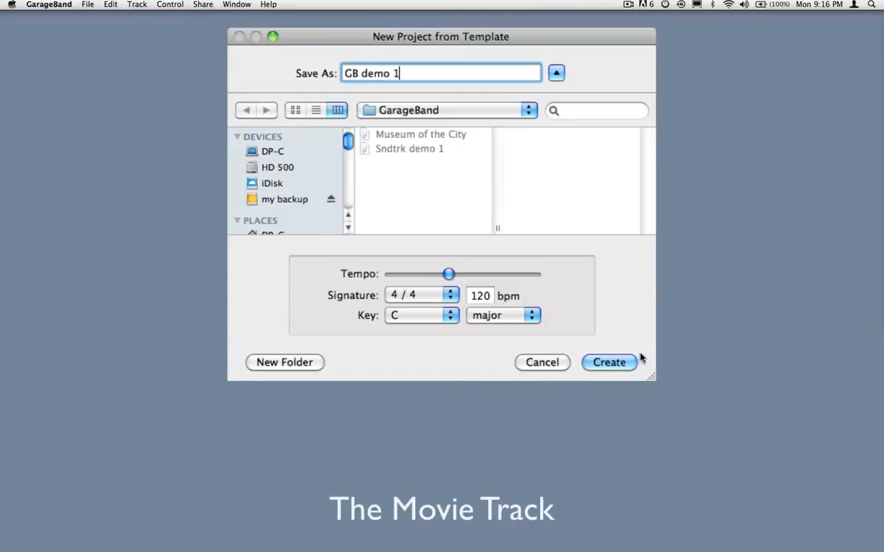
left_click(608, 362)
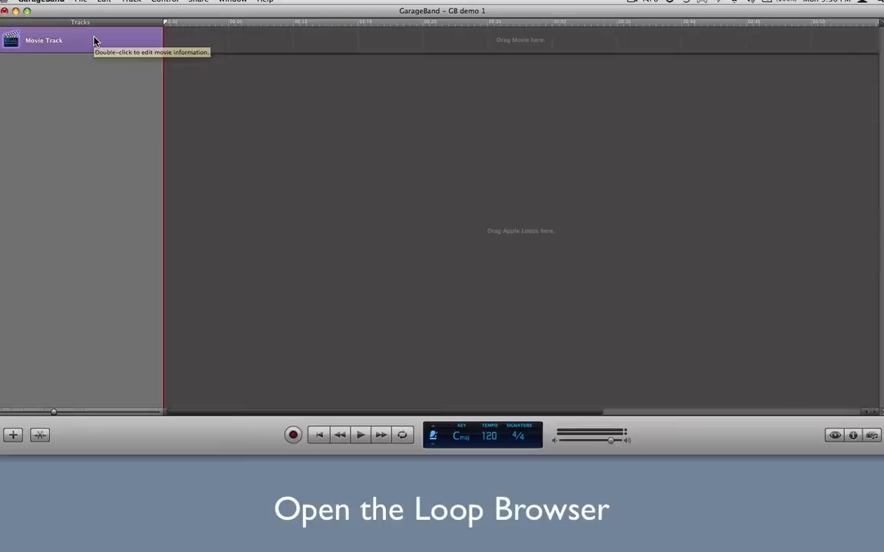
mouse_move(95, 40)
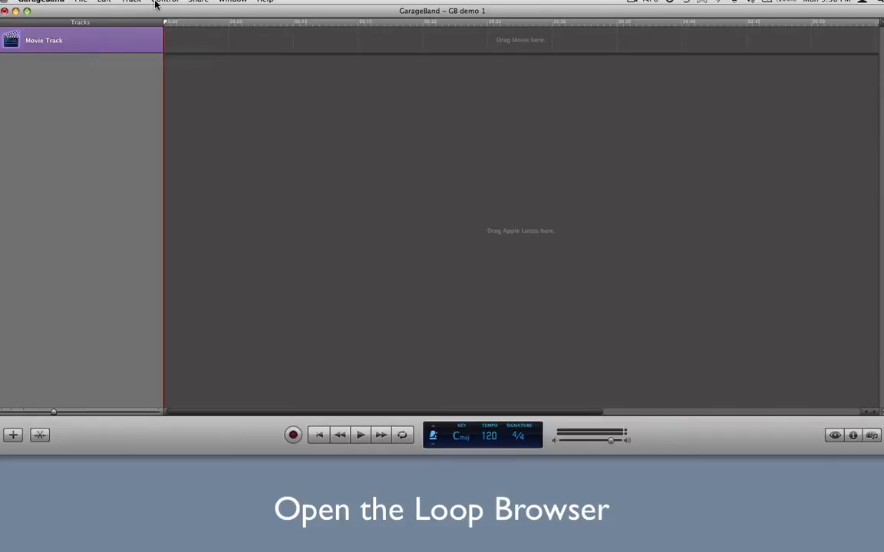
left_click(169, 2)
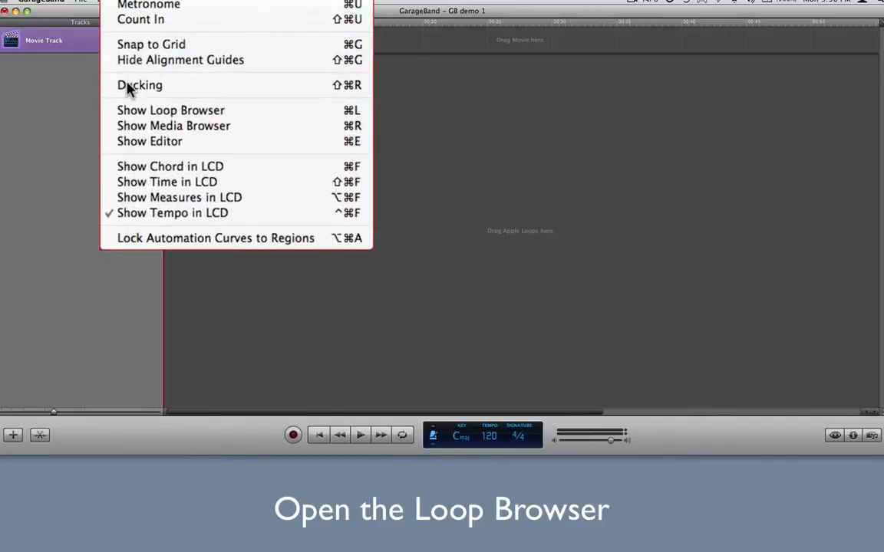
mouse_move(170, 111)
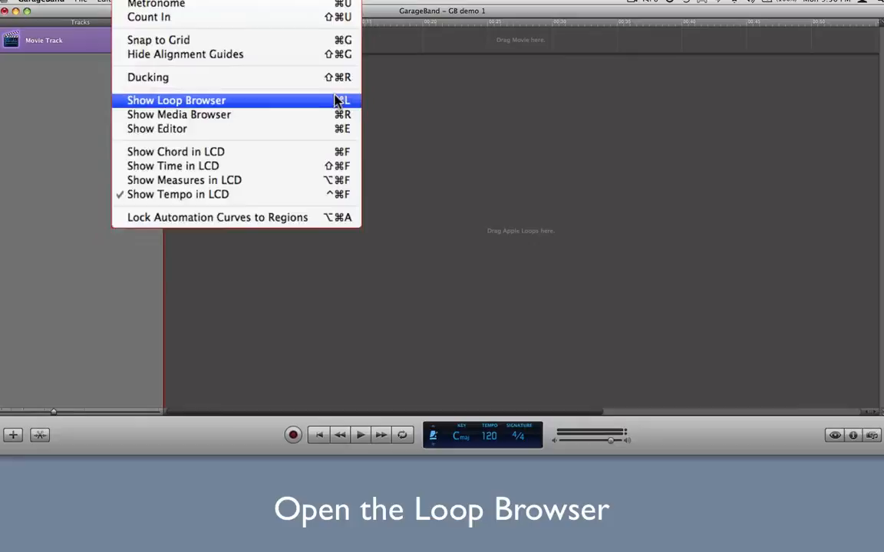
left_click(175, 100)
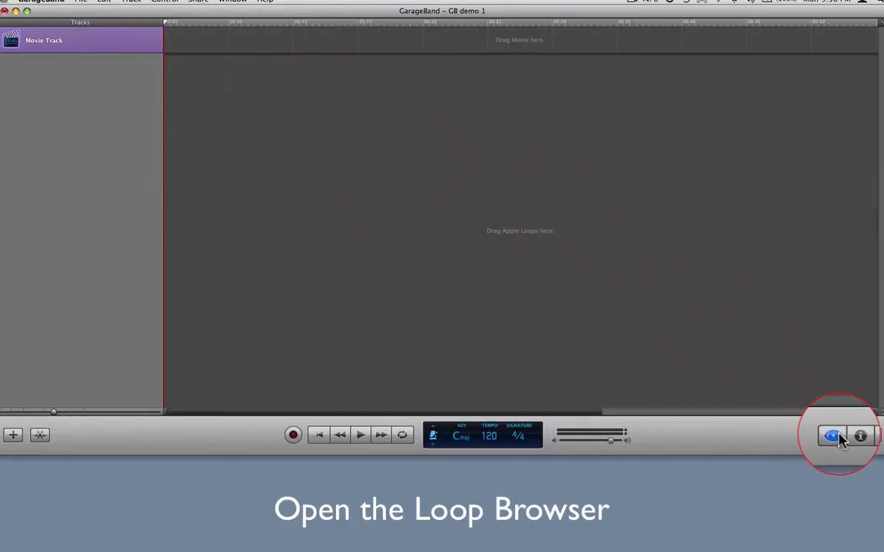
left_click(832, 436)
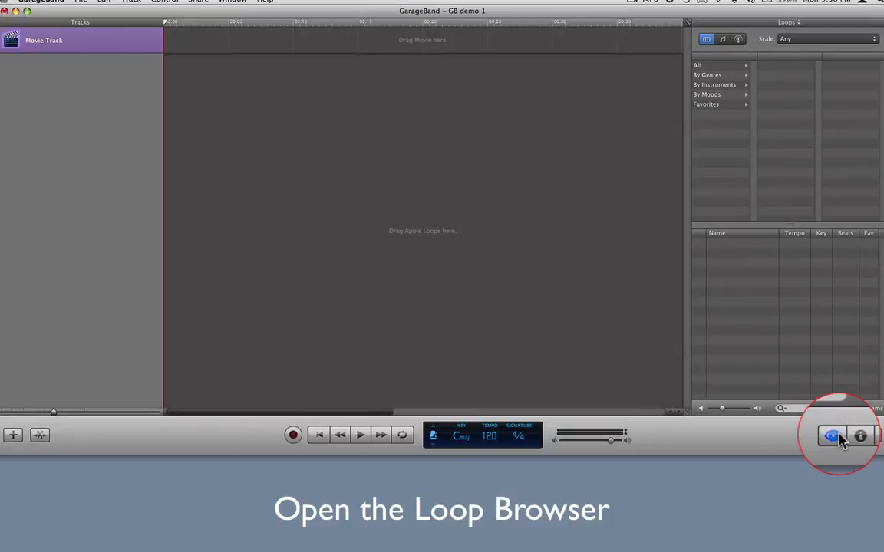
left_click(831, 435)
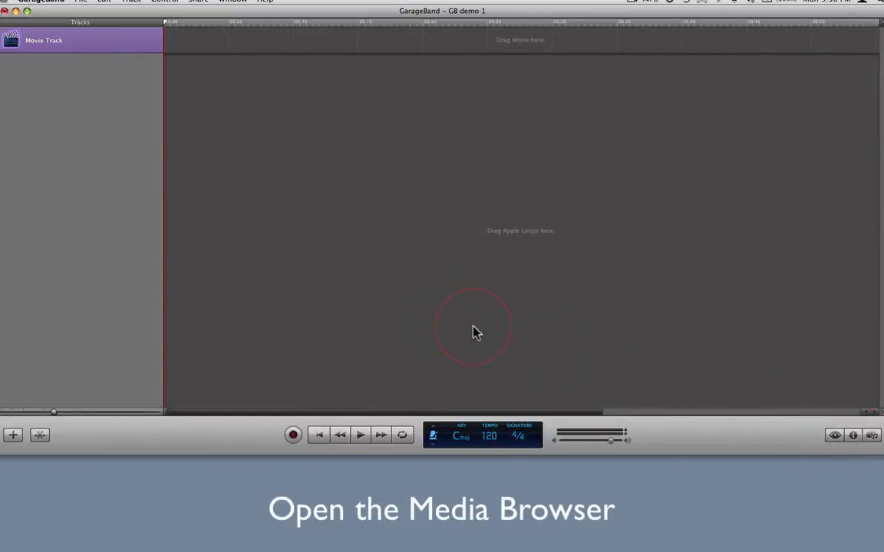
mouse_move(161, 3)
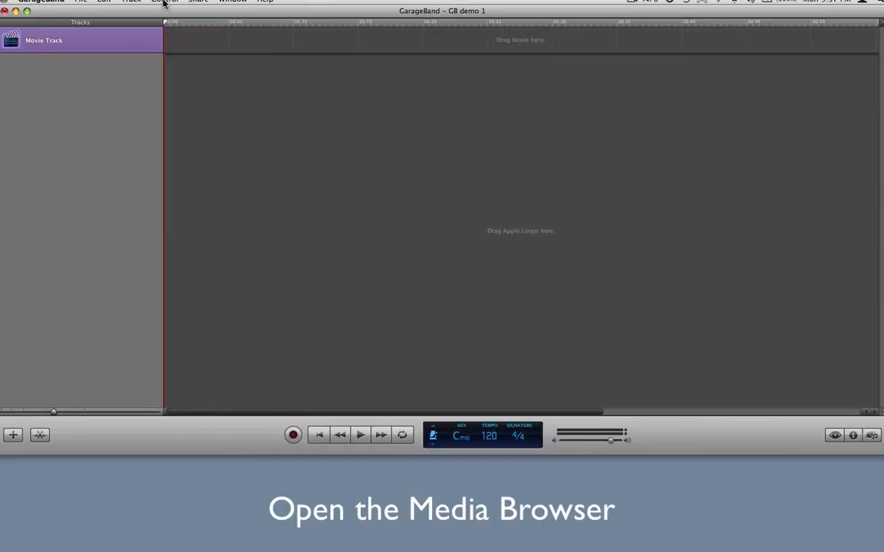
- Show the Media Browser beside the project tracks via the Control menu
left_click(164, 2)
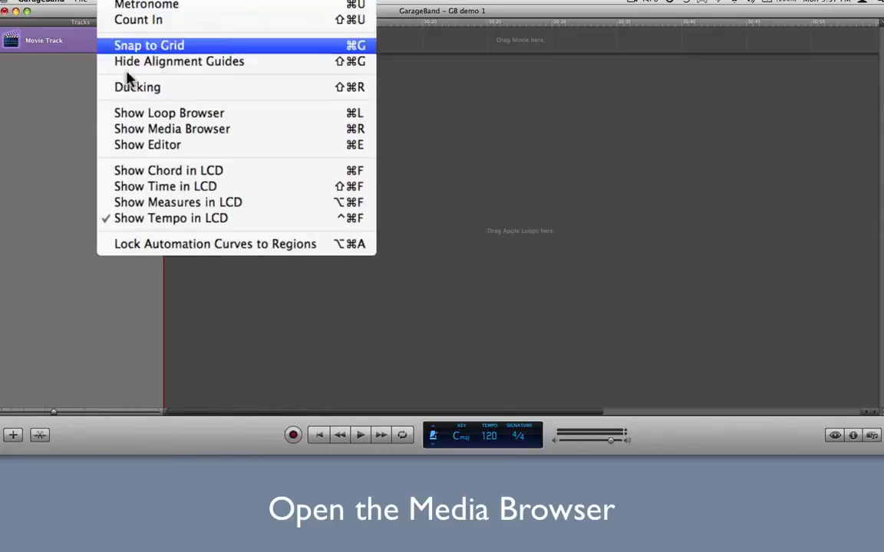
mouse_move(246, 129)
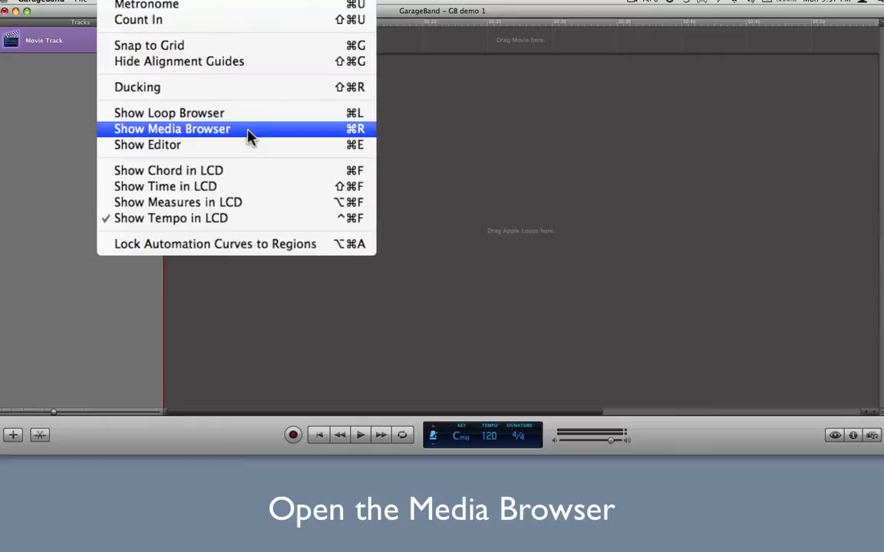
mouse_move(356, 138)
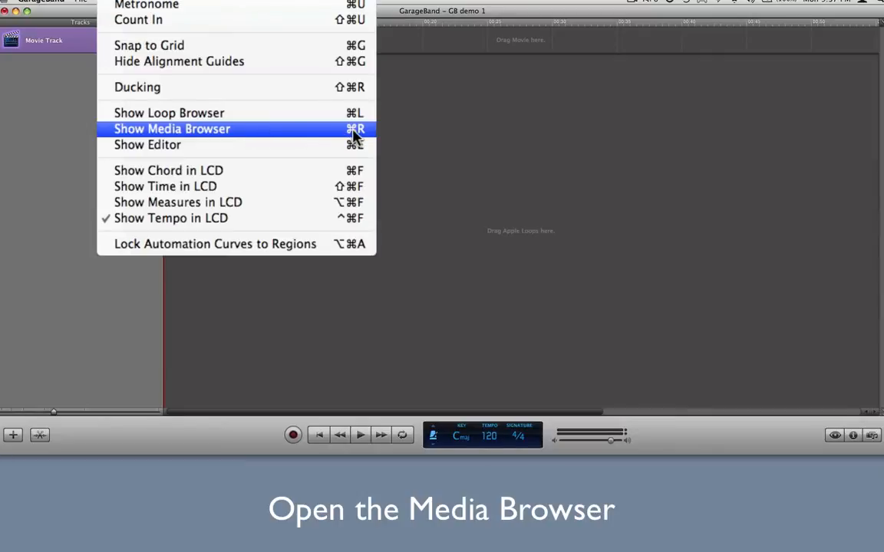
left_click(172, 129)
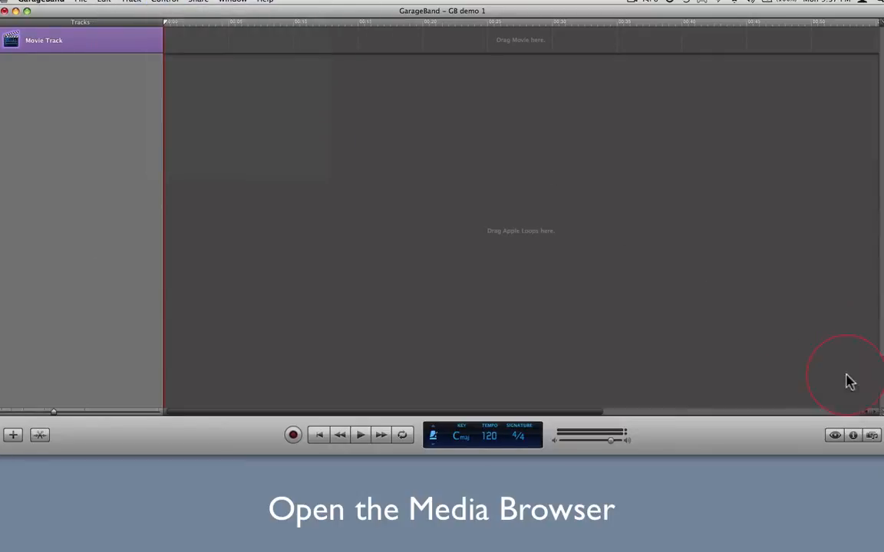
left_click(872, 436)
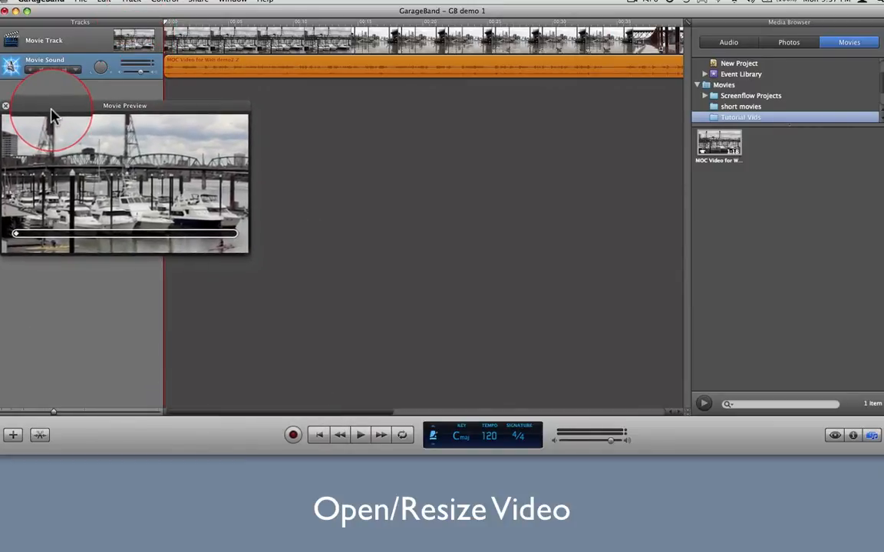
- Reposition and enlarge the Movie Preview window for the imported harbour video
left_click_drag(238, 246, 249, 258)
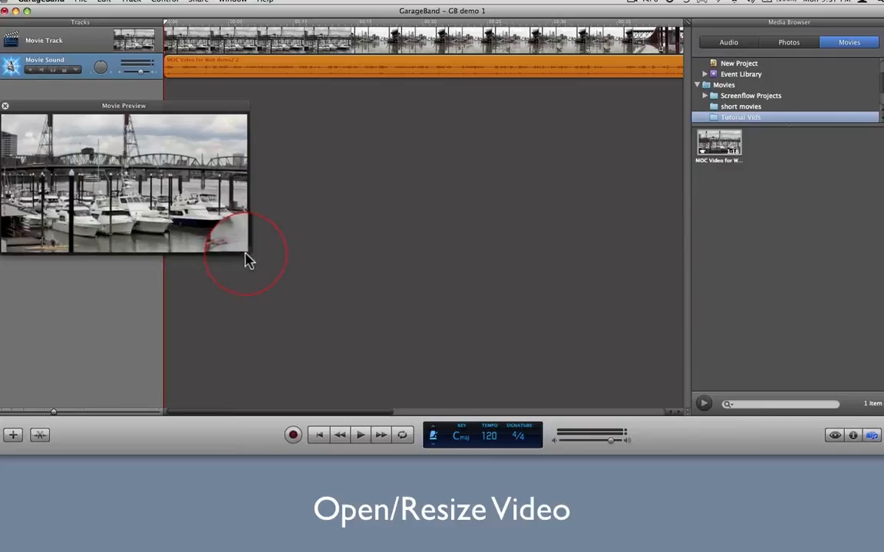
left_click_drag(249, 257, 111, 212)
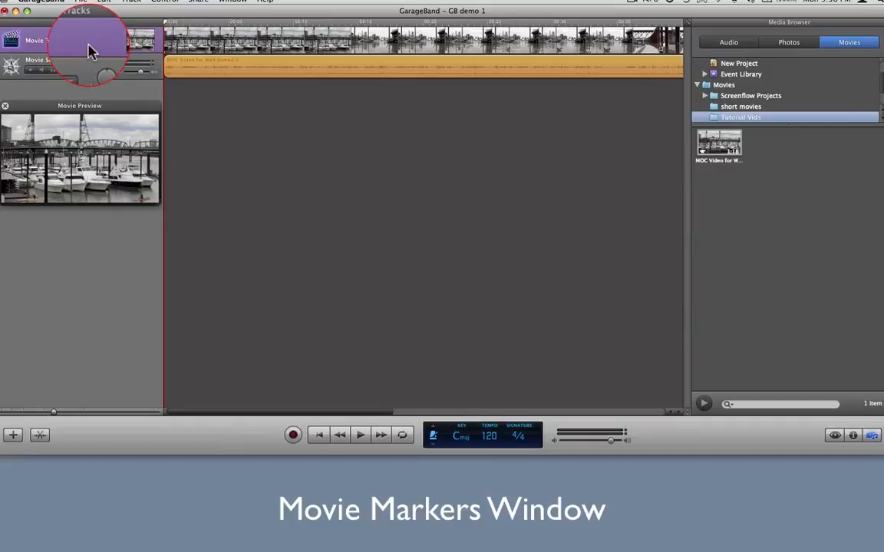
- Show the Movie Markers editor panel beneath the tracks
left_click(166, 0)
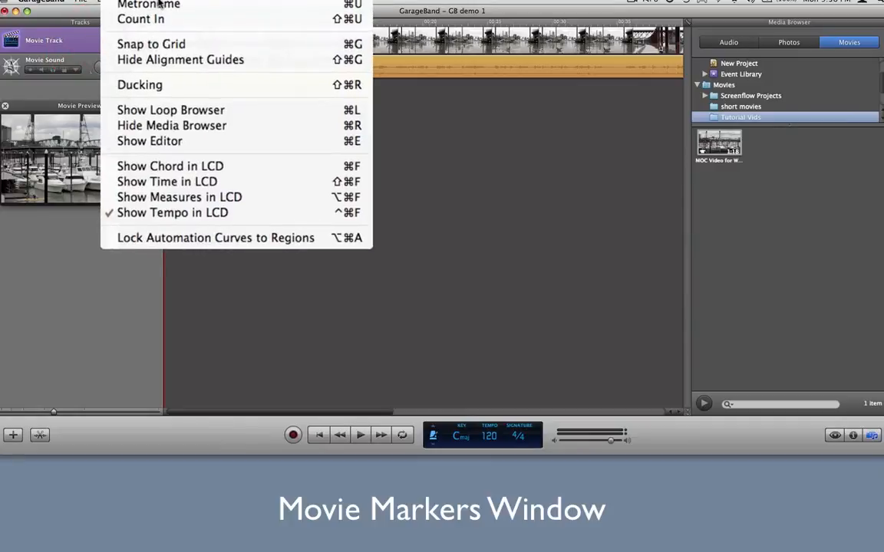
mouse_move(150, 141)
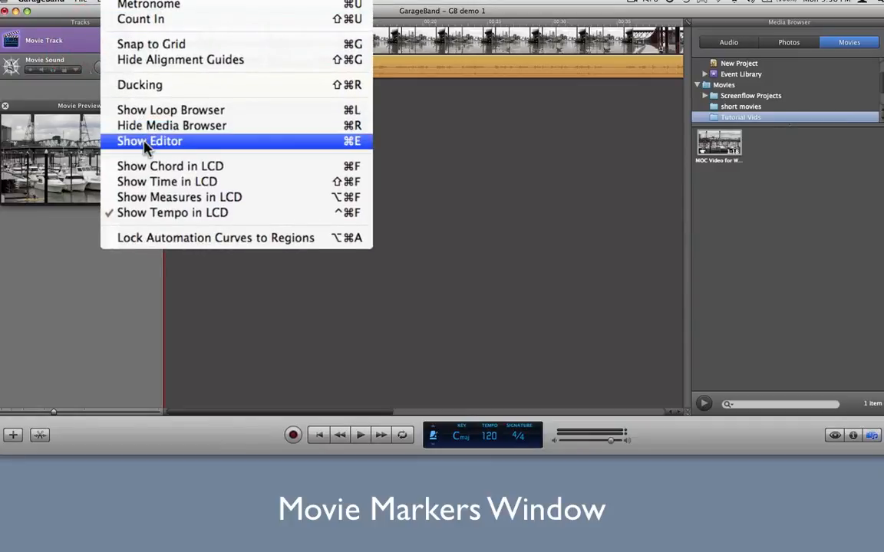
mouse_move(353, 149)
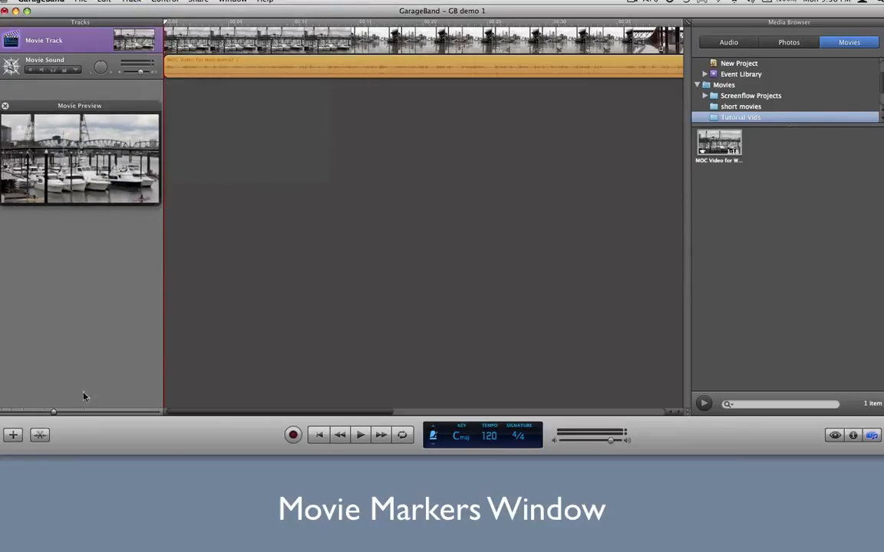
left_click(40, 435)
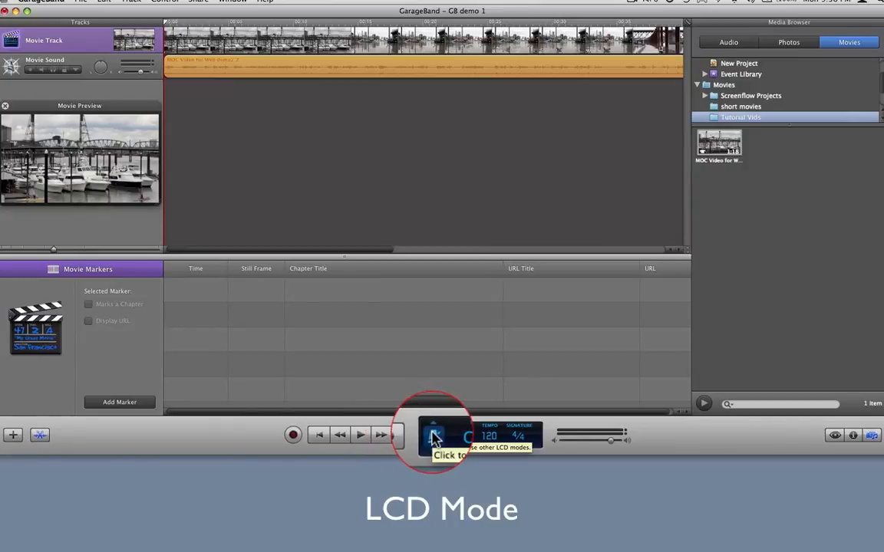
- Switch the LCD readout to Time mode showing playhead position
left_click(437, 436)
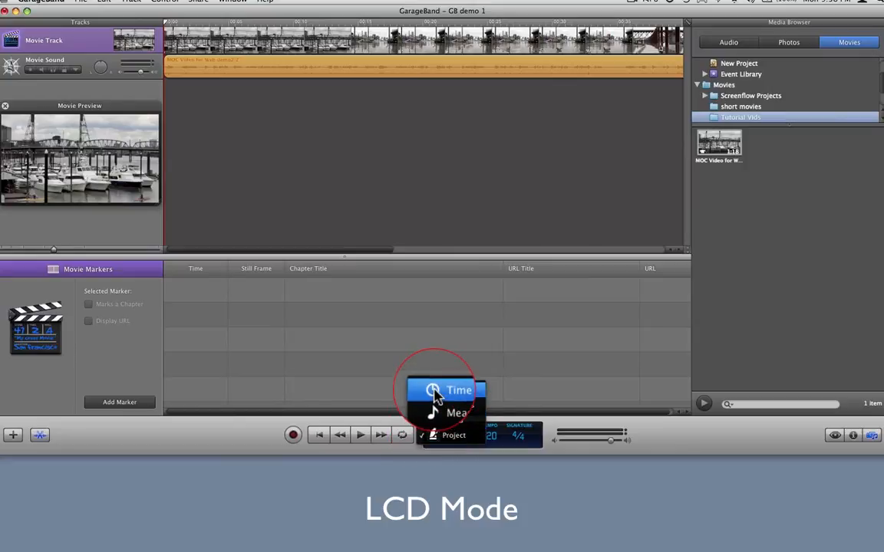
left_click(457, 391)
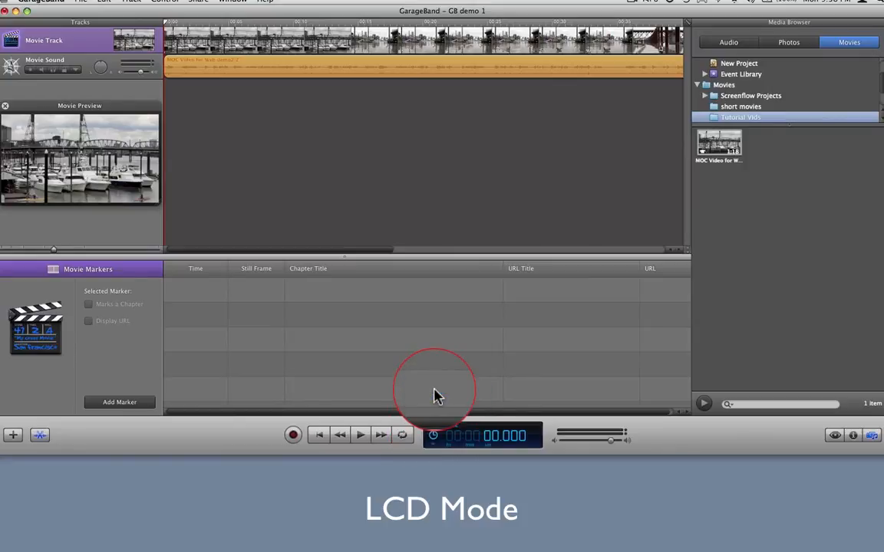